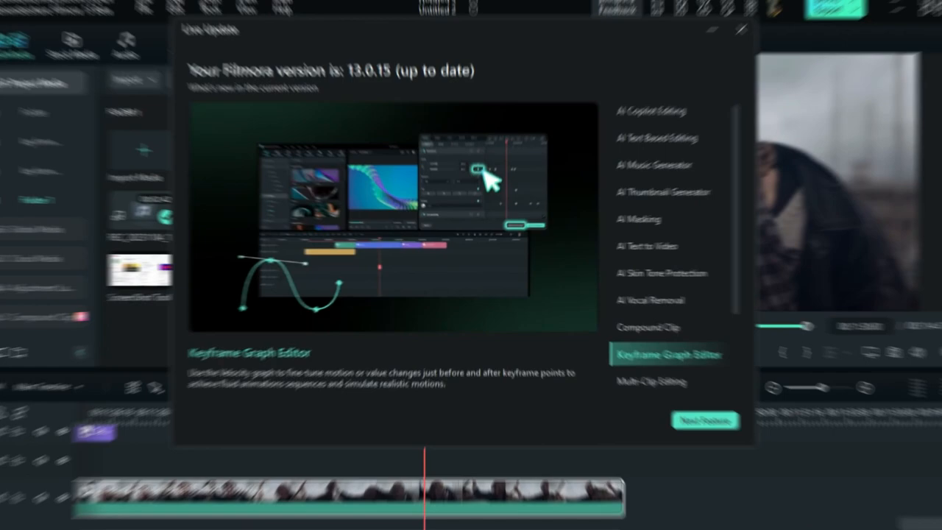
# Read the Super Slow Motion with Optical Flow description among the 13.0.15 new features.
pyautogui.click(703, 420)
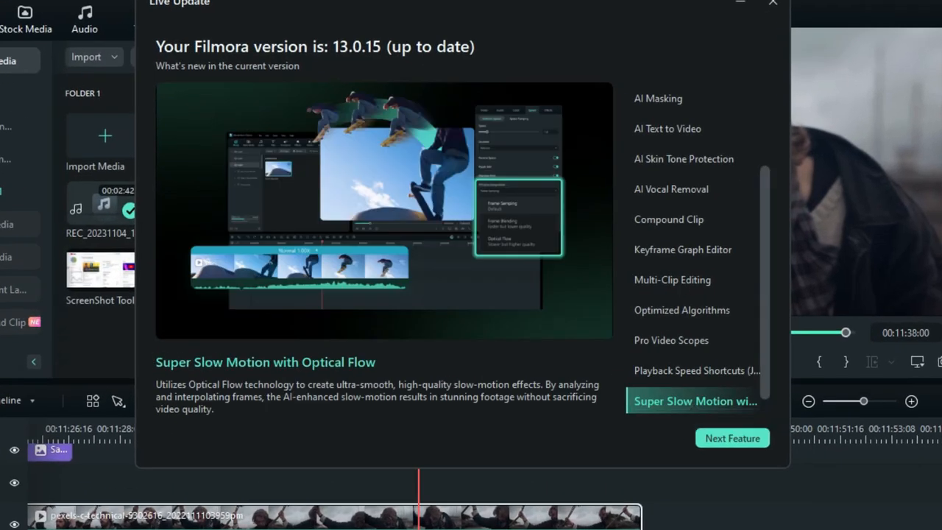
pyautogui.scroll(-3)
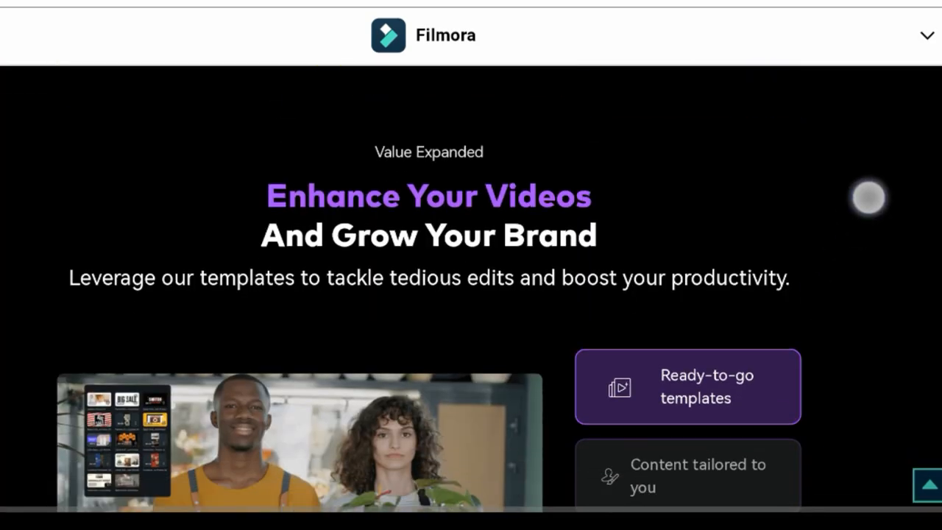
pyautogui.scroll(-3)
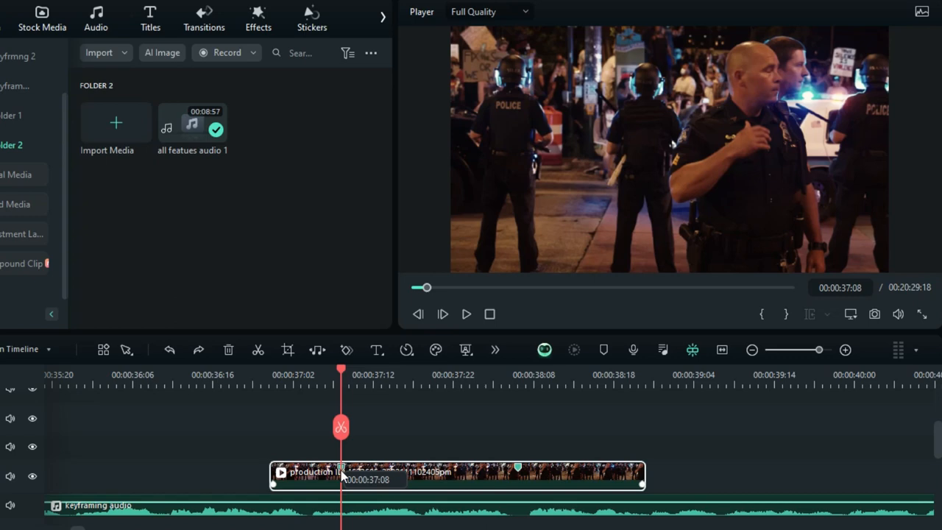
pyautogui.moveTo(340, 476)
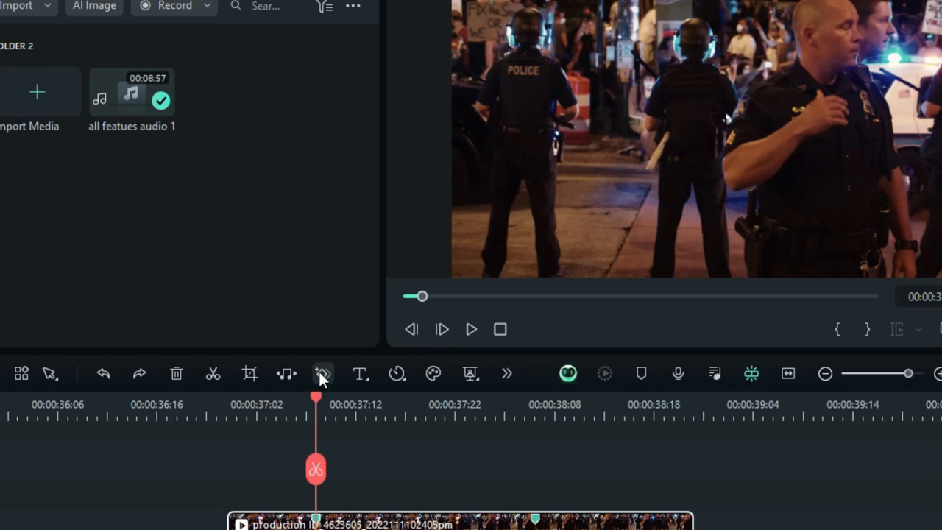
# Open the Keyframe Animation settings for the police clip at 00:00:37:08.
pyautogui.click(322, 373)
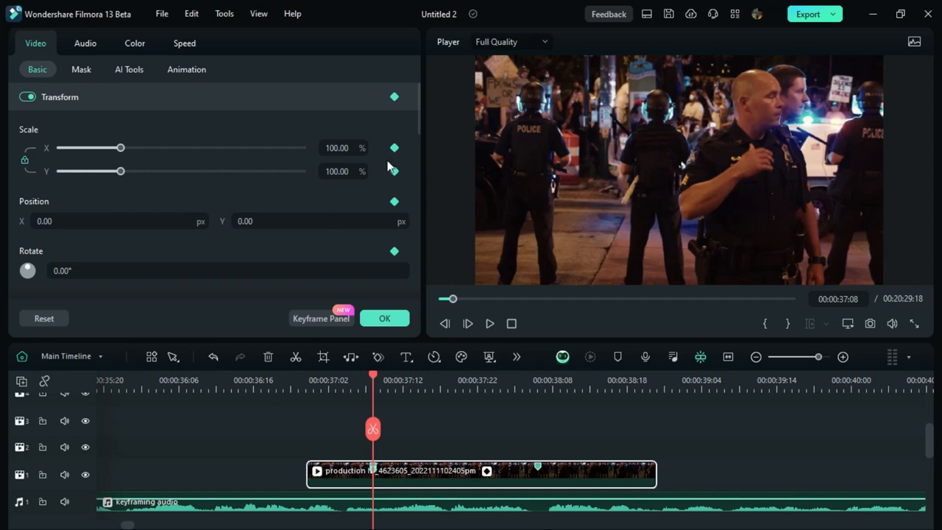
pyautogui.moveTo(406, 275)
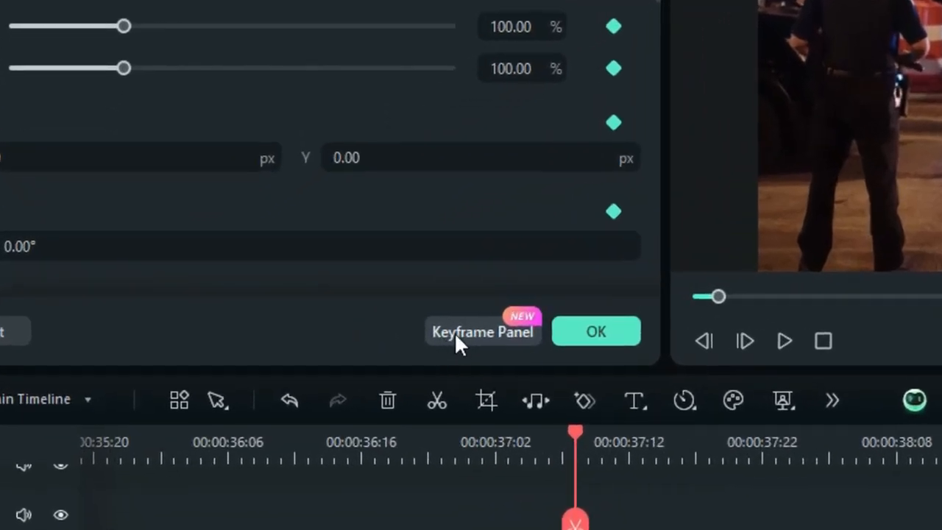
# Open the Keyframe Panel beside the Transform scale, position and rotate settings.
pyautogui.click(482, 331)
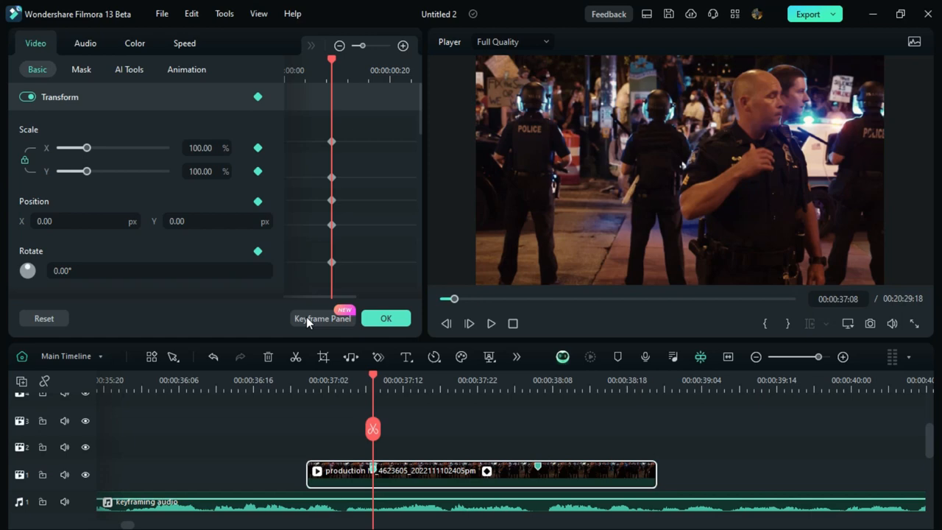
pyautogui.moveTo(383, 179)
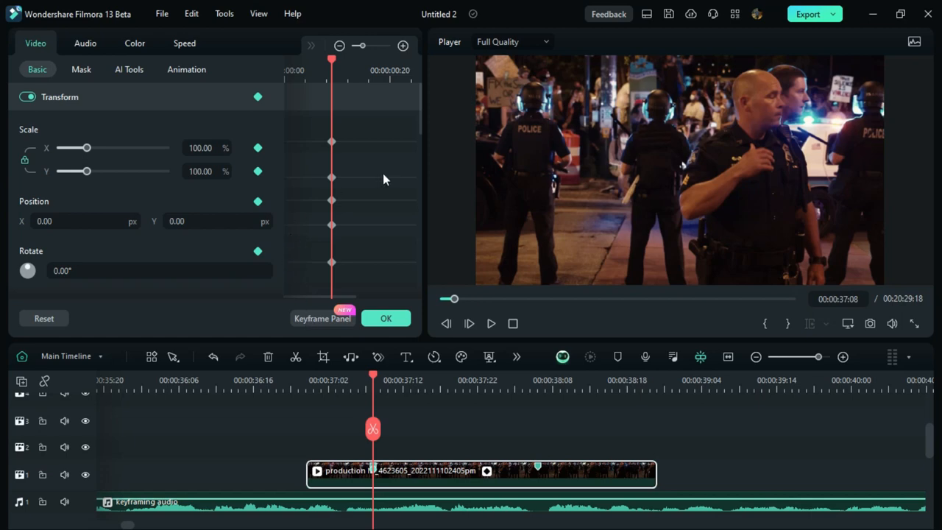
pyautogui.moveTo(402, 195)
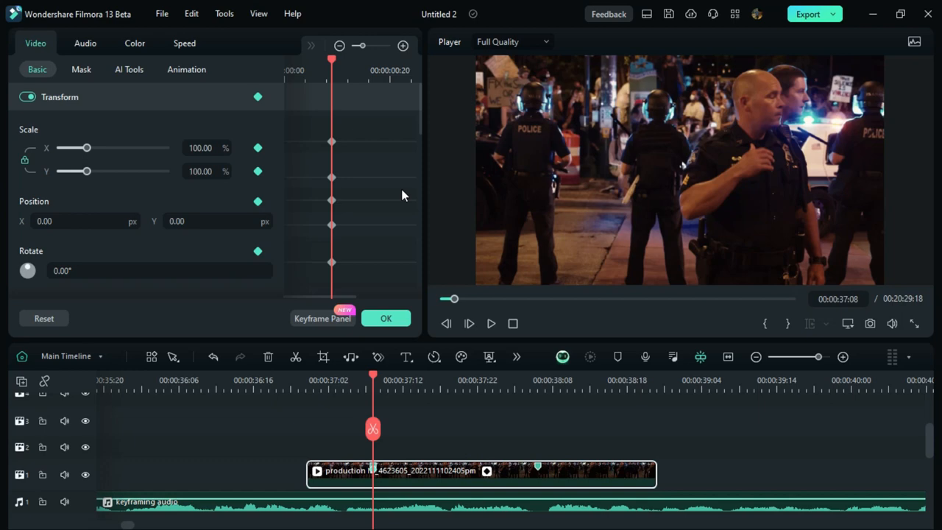
pyautogui.moveTo(424, 168)
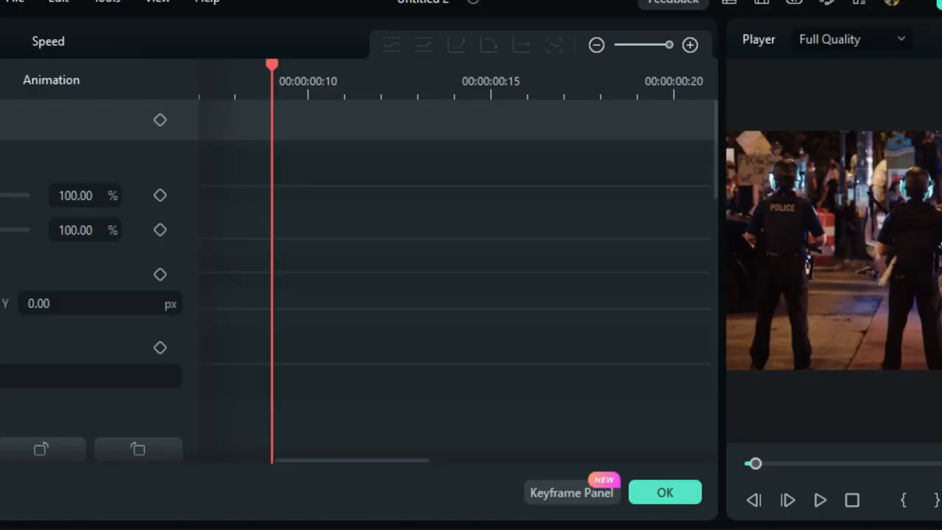
pyautogui.moveTo(431, 87)
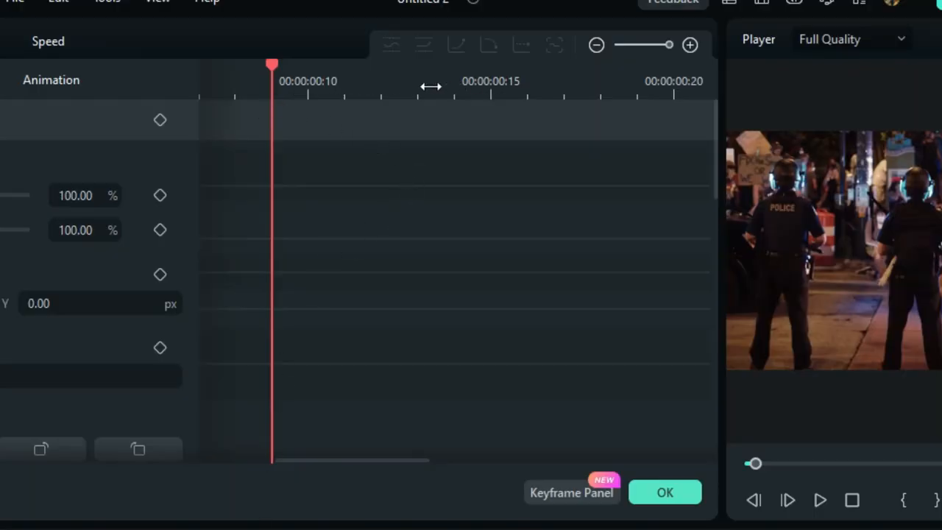
pyautogui.moveTo(569, 79)
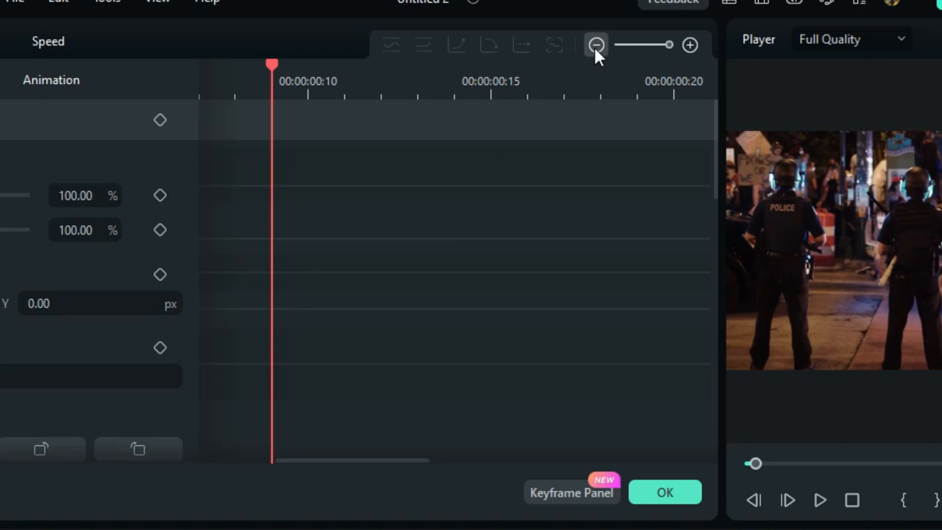
# Zoom the keyframe ruler out and then back in around the playhead.
pyautogui.click(689, 45)
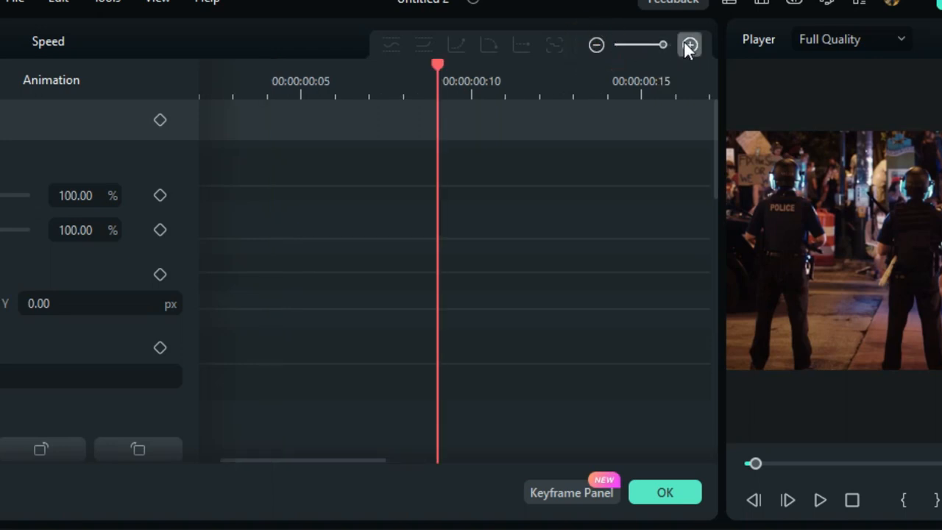
pyautogui.click(689, 45)
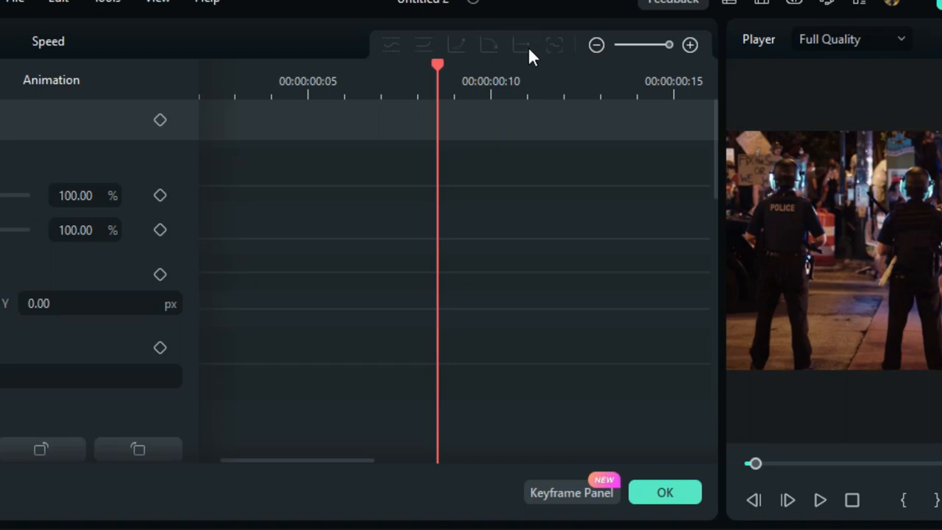
pyautogui.moveTo(478, 65)
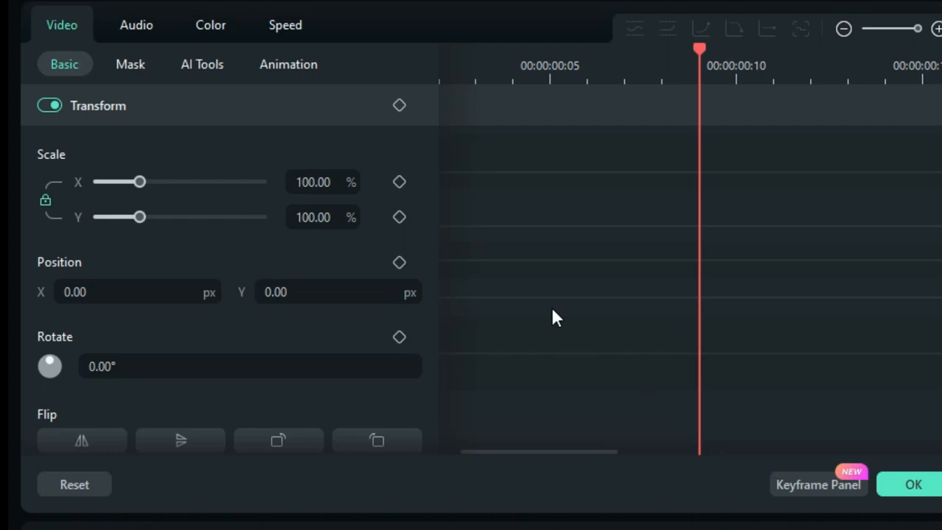
# Add starting Scale, Position and Rotate keyframes near frame nine.
pyautogui.click(817, 484)
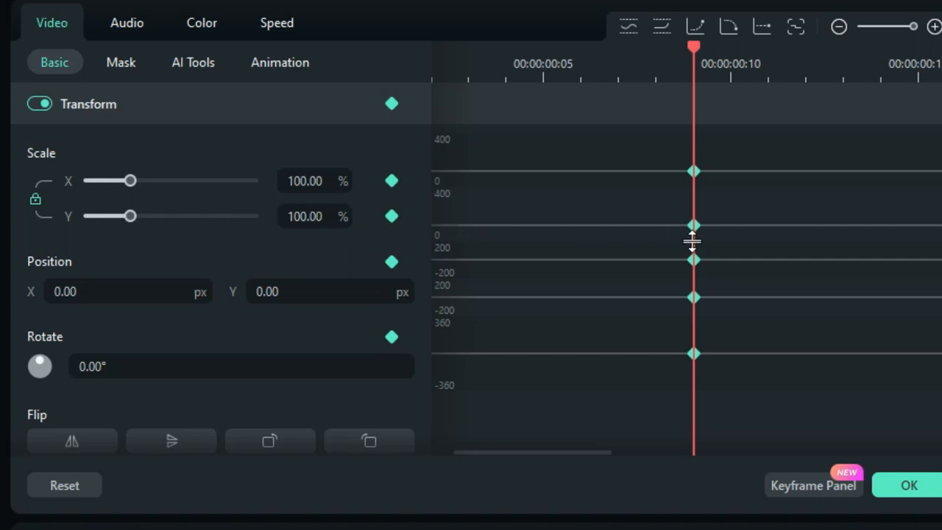
pyautogui.moveTo(696, 265)
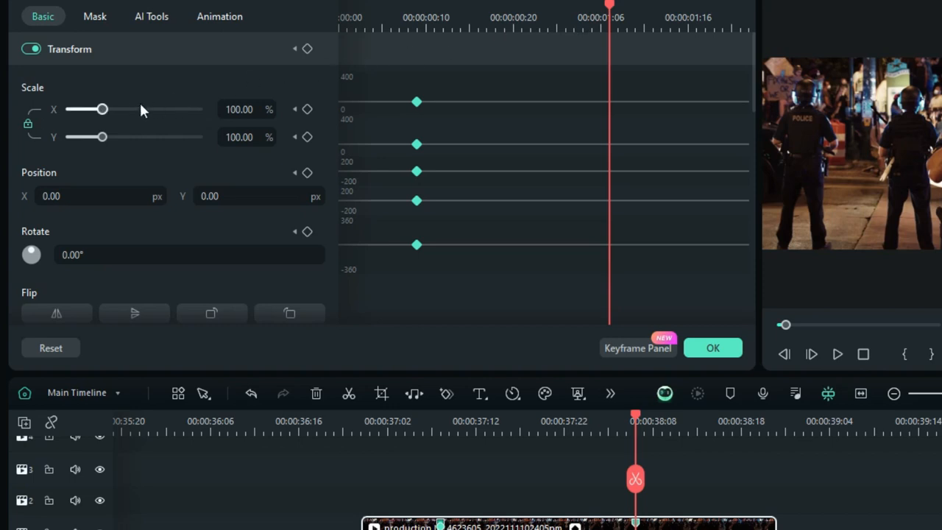
# Scale the police clip to 148.72% and position it at X -311.30, Y -128.68.
pyautogui.moveTo(101, 109); pyautogui.dragTo(119, 109)
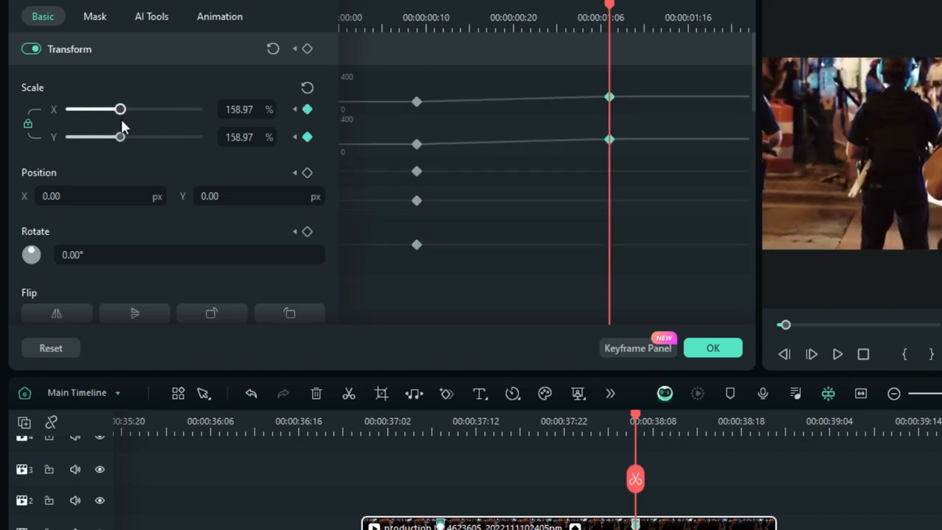
pyautogui.moveTo(120, 108); pyautogui.dragTo(118, 109)
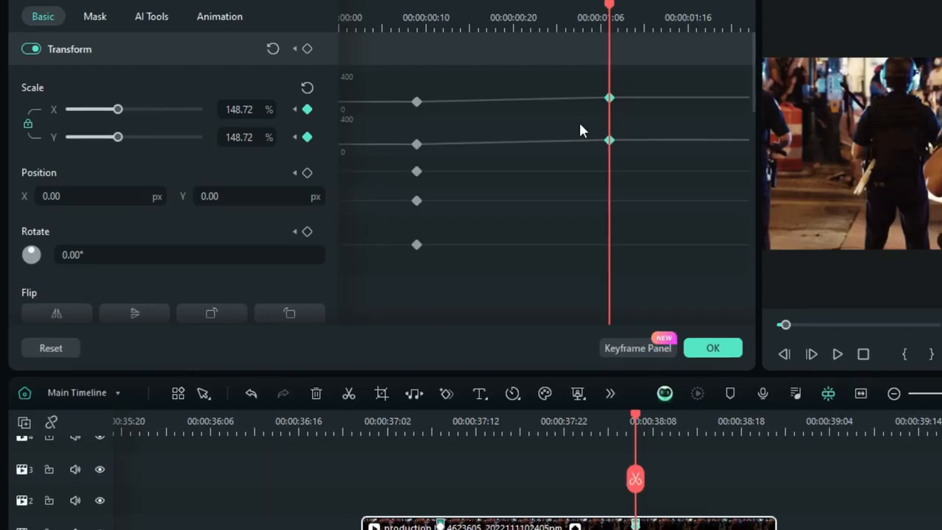
pyautogui.moveTo(95, 195)
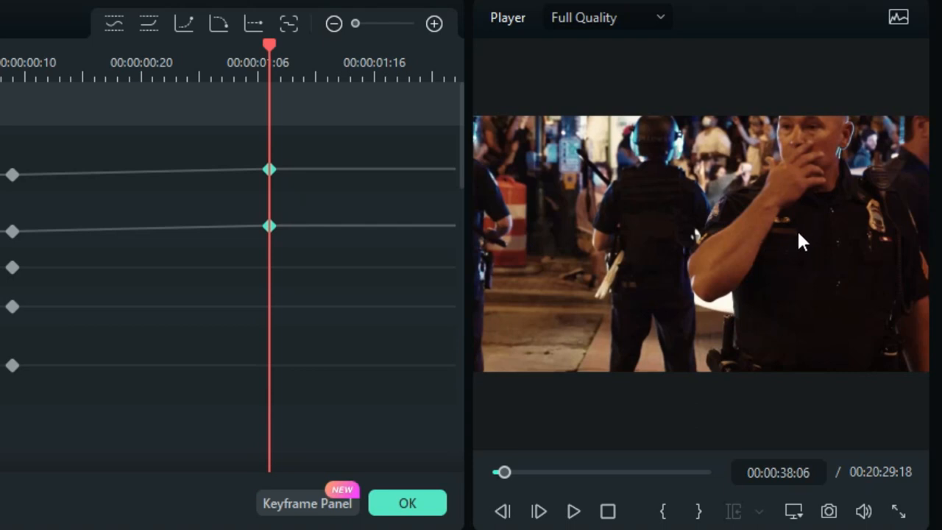
pyautogui.click(800, 241)
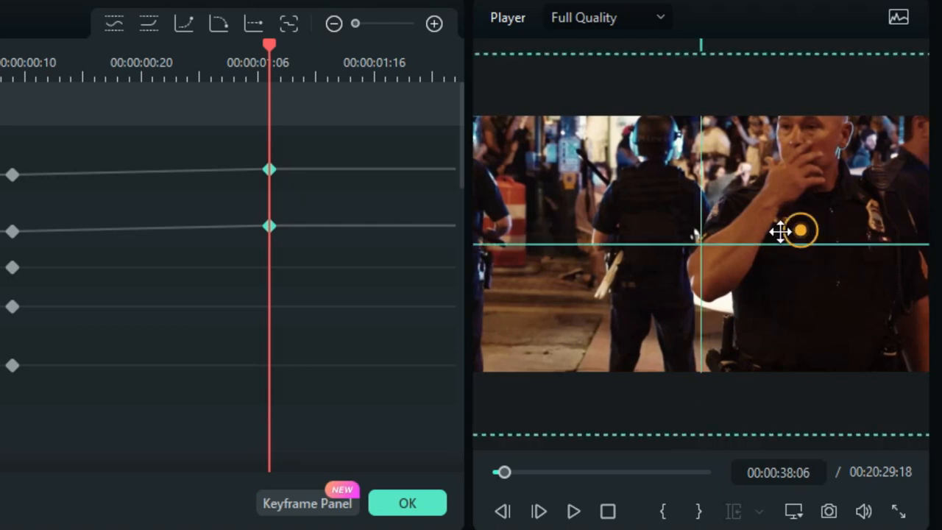
pyautogui.moveTo(799, 232); pyautogui.dragTo(711, 255)
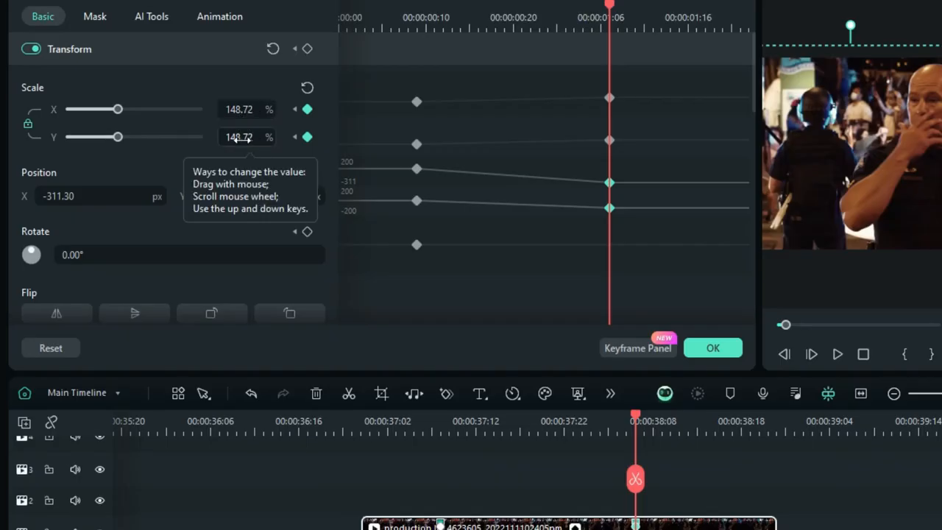
pyautogui.moveTo(574, 110)
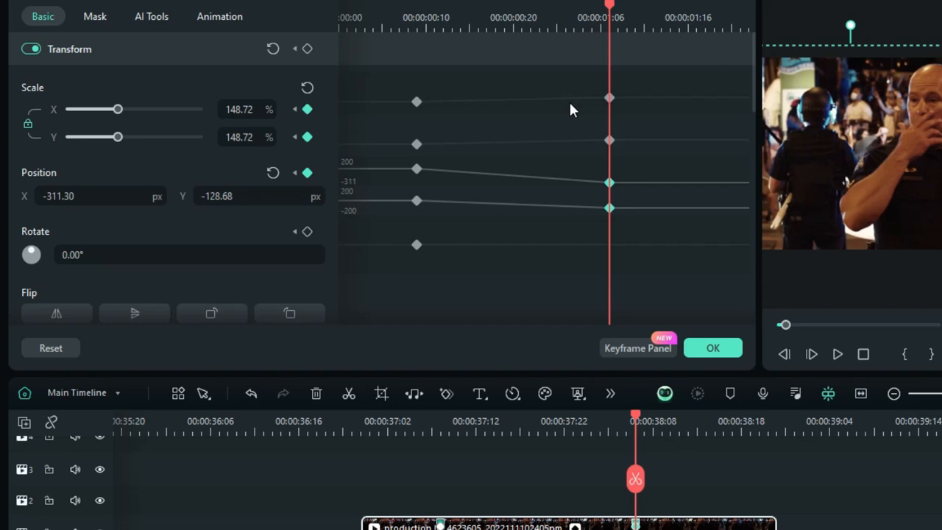
pyautogui.moveTo(610, 99)
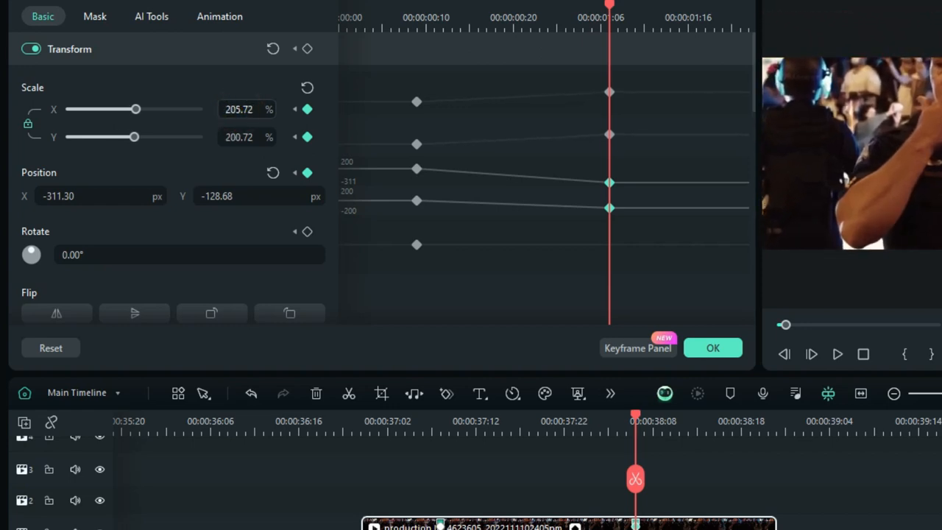
pyautogui.moveTo(135, 109); pyautogui.dragTo(176, 109)
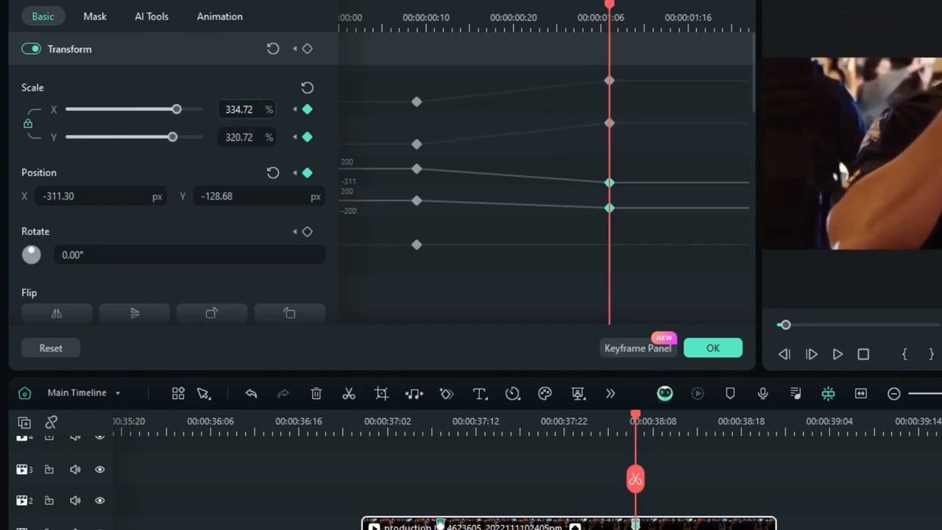
pyautogui.moveTo(177, 109); pyautogui.dragTo(189, 109)
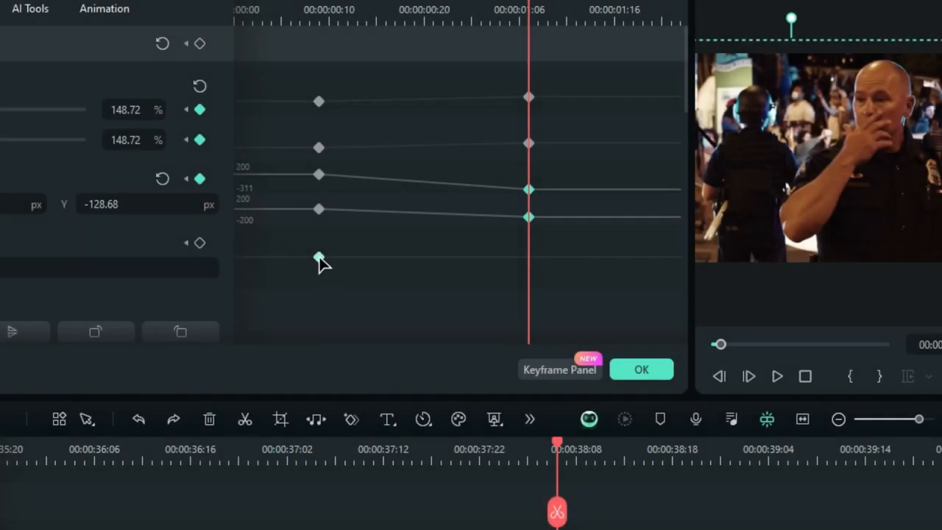
pyautogui.moveTo(348, 266)
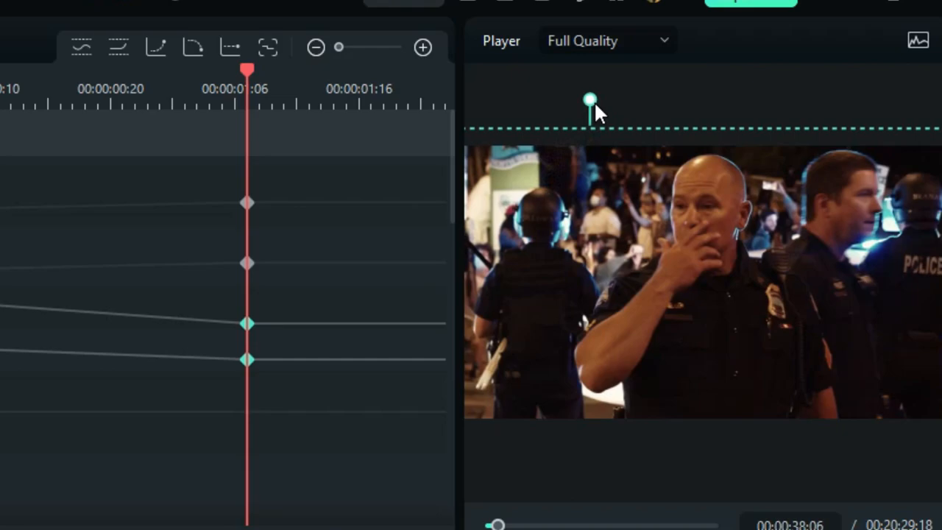
# Drag near the rotate keyframe in the Keyframe Panel, leaving both keyframe sets intact.
pyautogui.moveTo(590, 99); pyautogui.dragTo(562, 103)
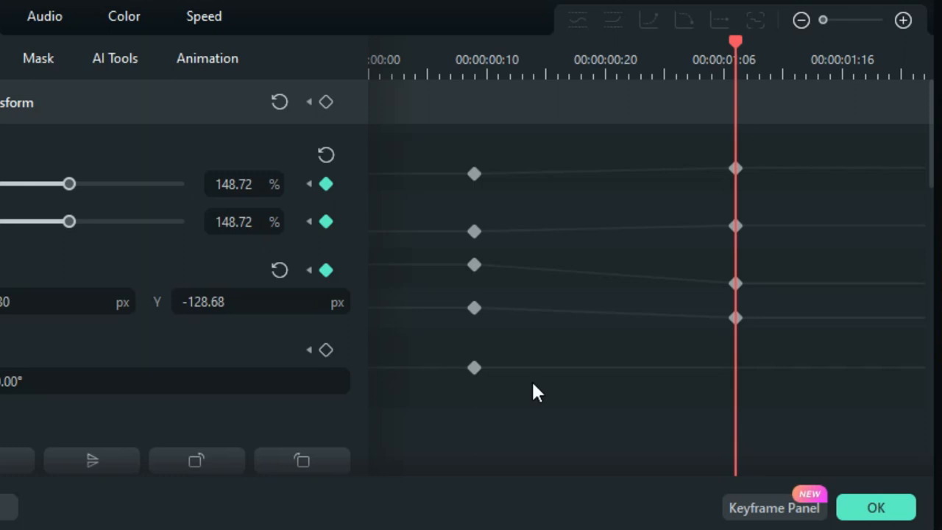
pyautogui.moveTo(710, 292)
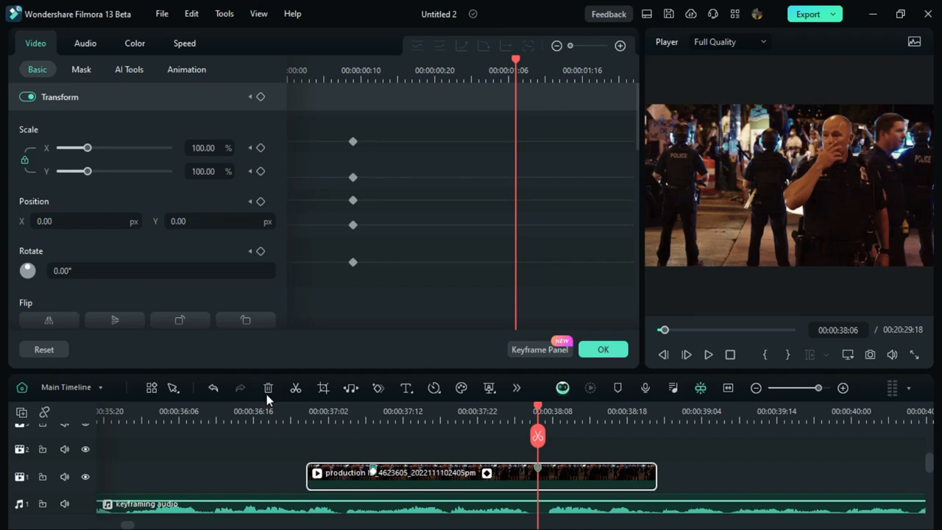
pyautogui.moveTo(268, 387)
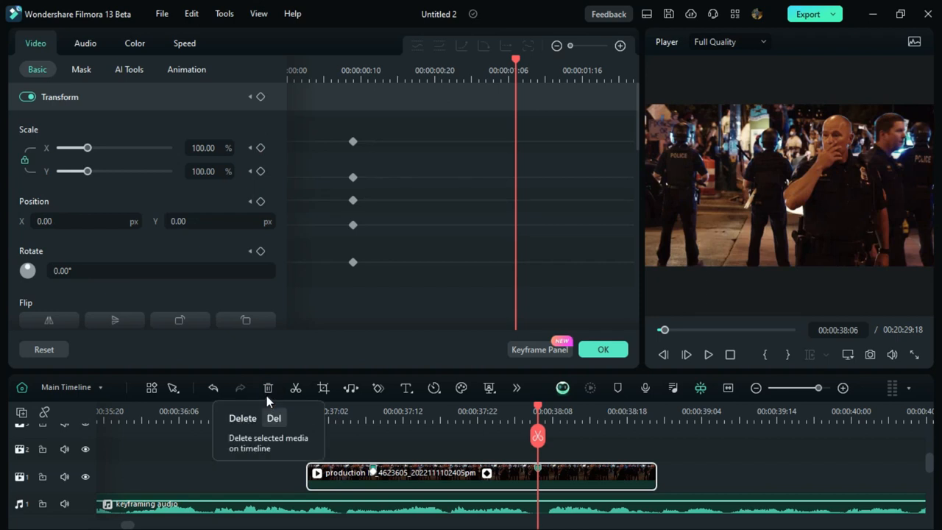
pyautogui.moveTo(268, 388)
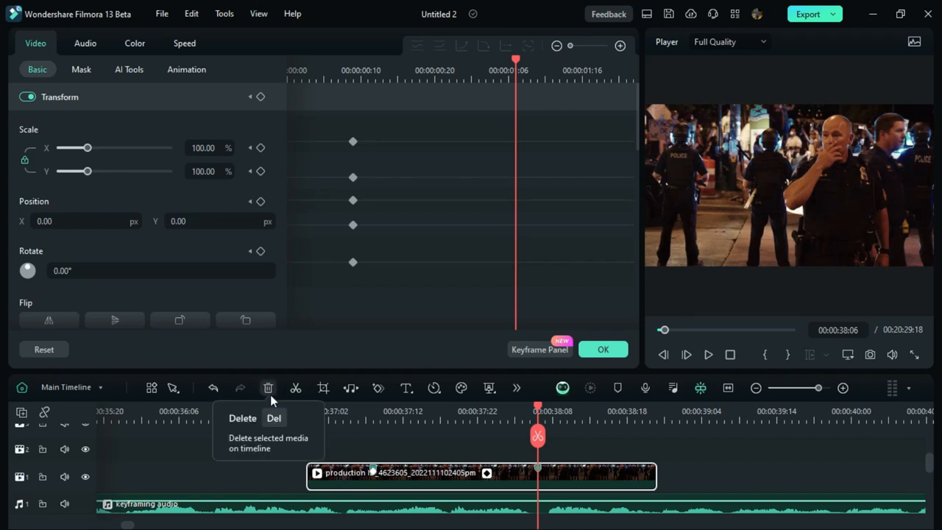
# Add later Transform keyframes on the police clip with Scale X at 154.55%.
pyautogui.click(259, 96)
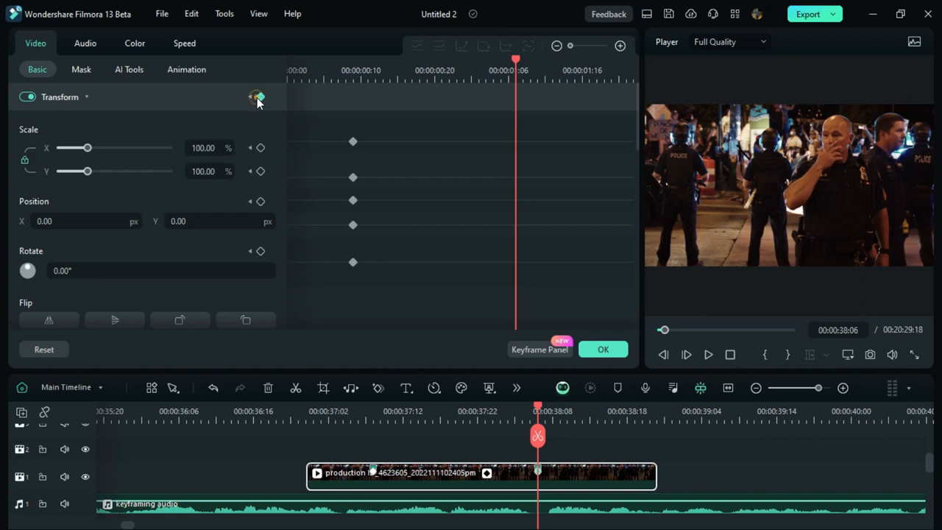
pyautogui.click(260, 96)
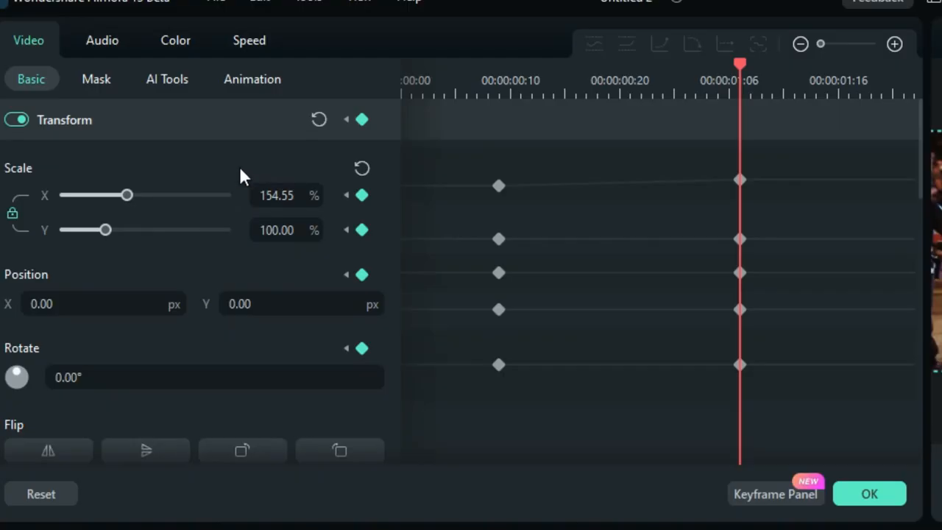
# Set Scale Y to 154.55% and drag the position keyframe to Y -157.14.
pyautogui.click(286, 195)
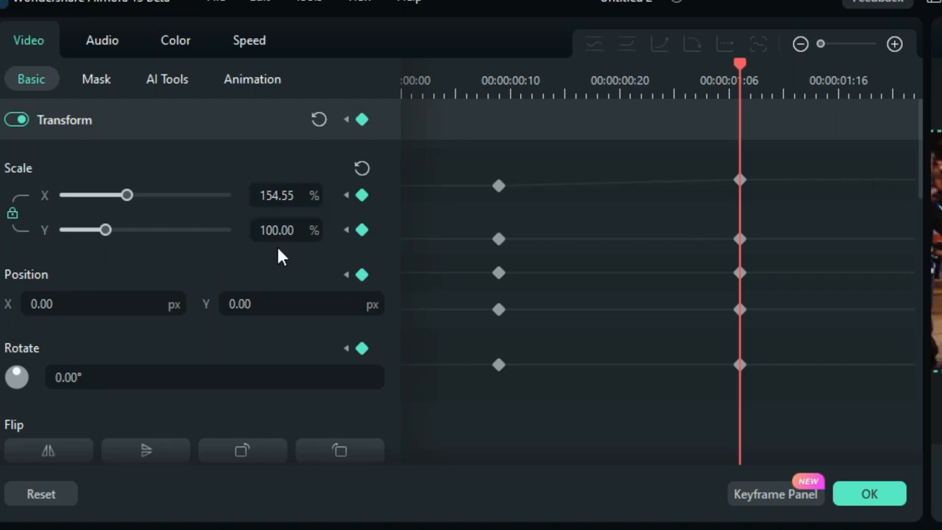
pyautogui.moveTo(727, 233)
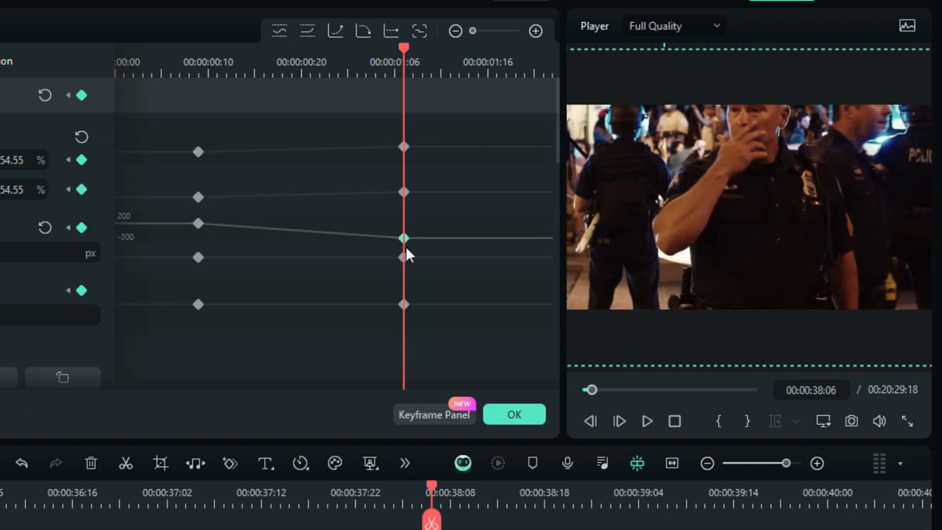
pyautogui.moveTo(404, 237); pyautogui.dragTo(403, 267)
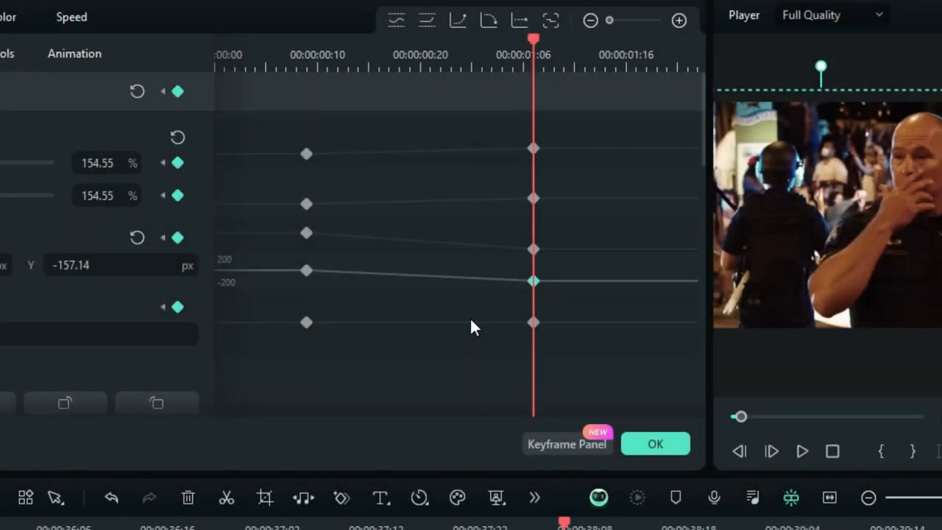
pyautogui.moveTo(502, 299)
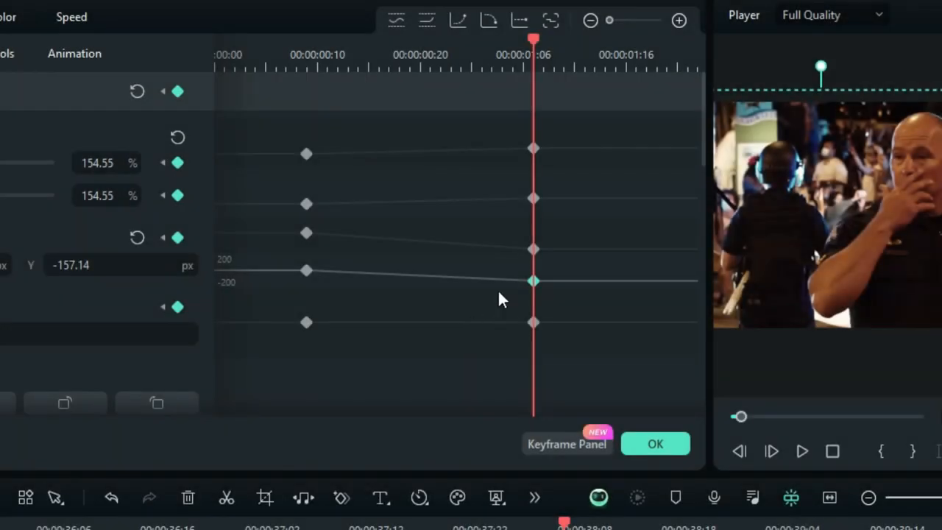
pyautogui.click(306, 154)
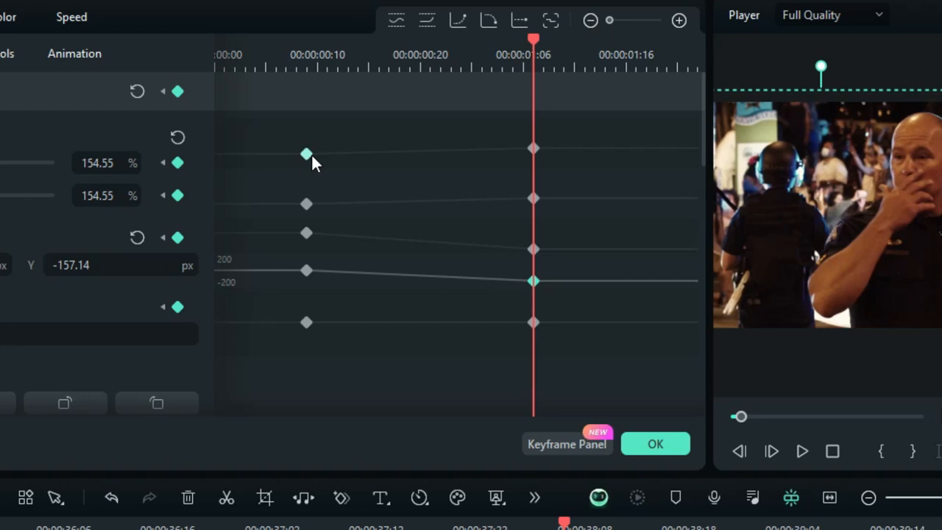
pyautogui.rightClick(306, 154)
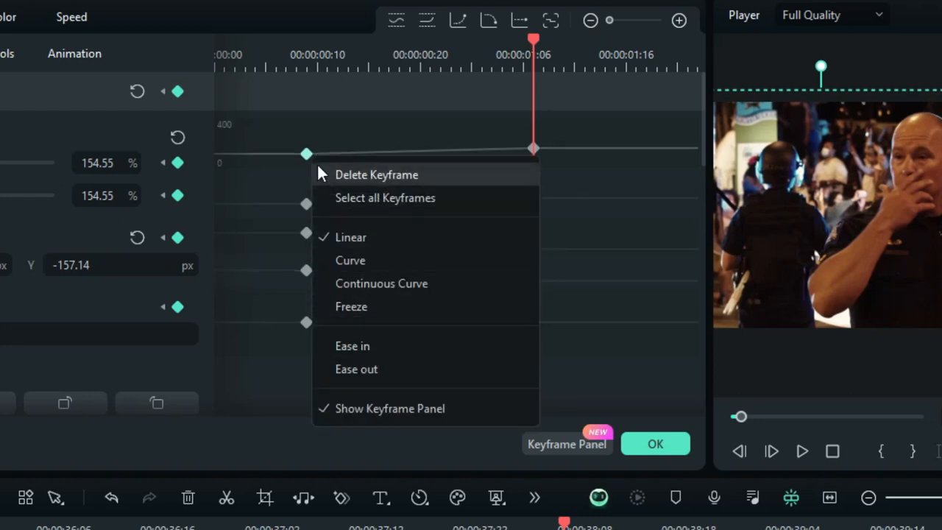
pyautogui.click(376, 174)
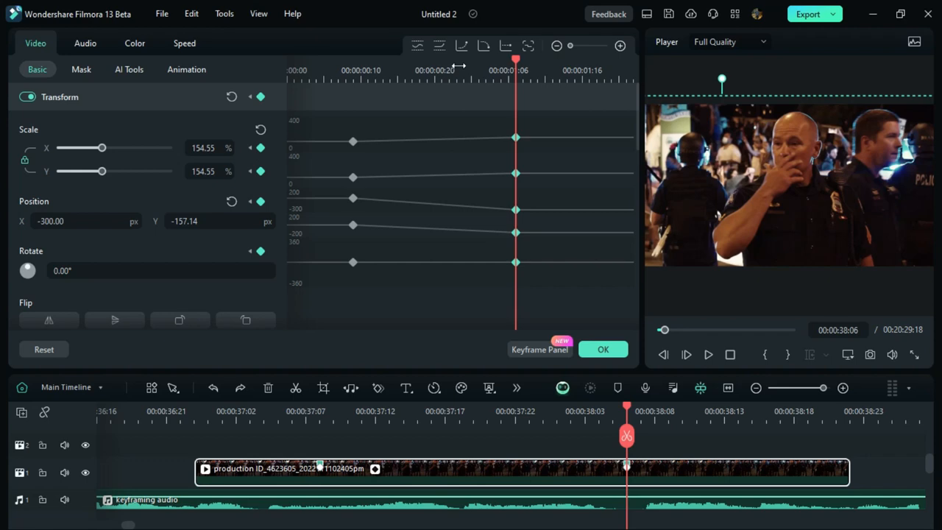
pyautogui.moveTo(536, 114)
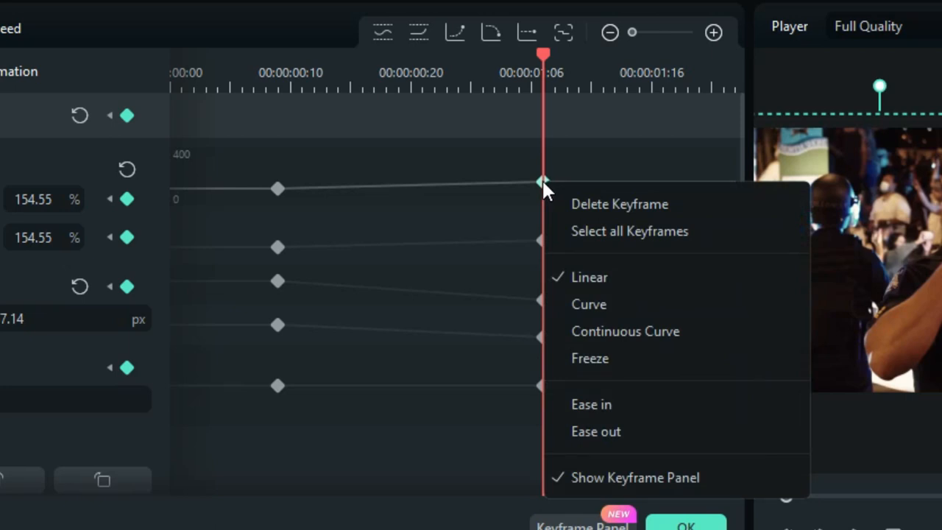
pyautogui.moveTo(396, 42)
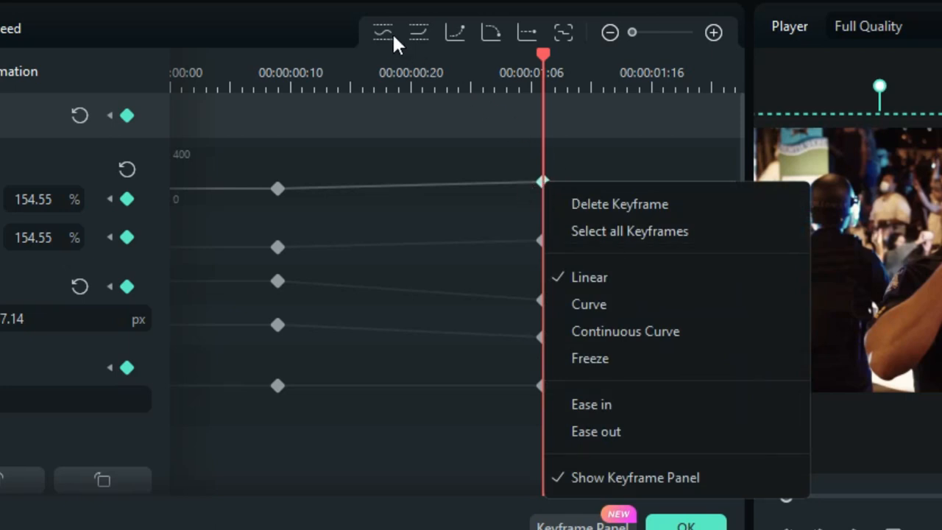
pyautogui.moveTo(441, 62)
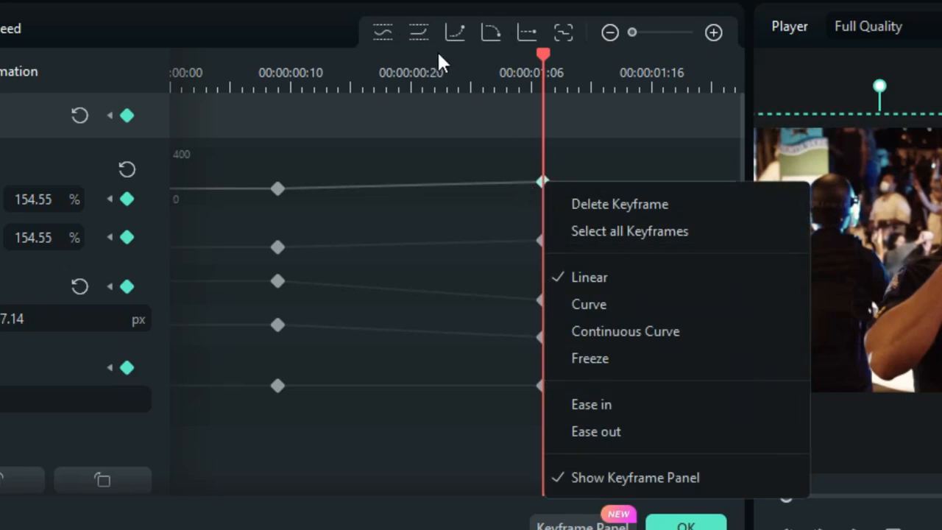
pyautogui.moveTo(479, 88)
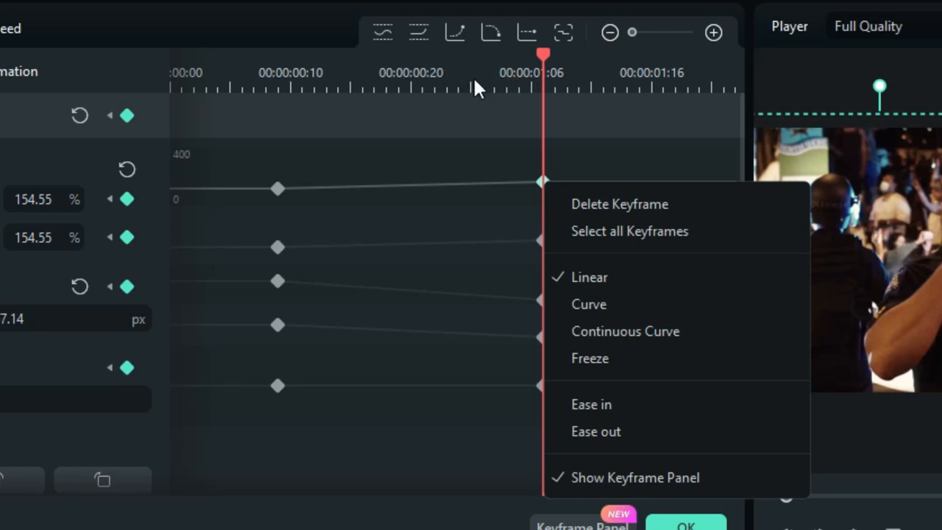
pyautogui.moveTo(588, 304)
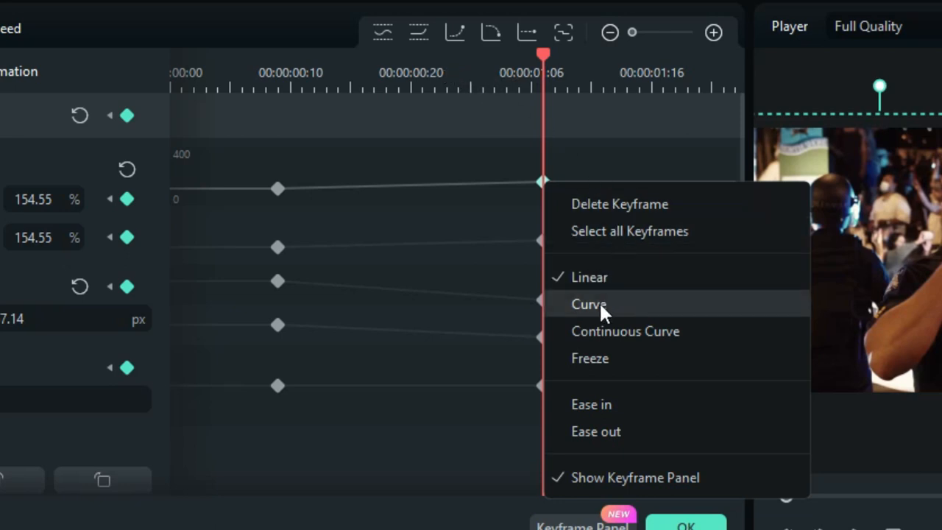
pyautogui.moveTo(593, 389)
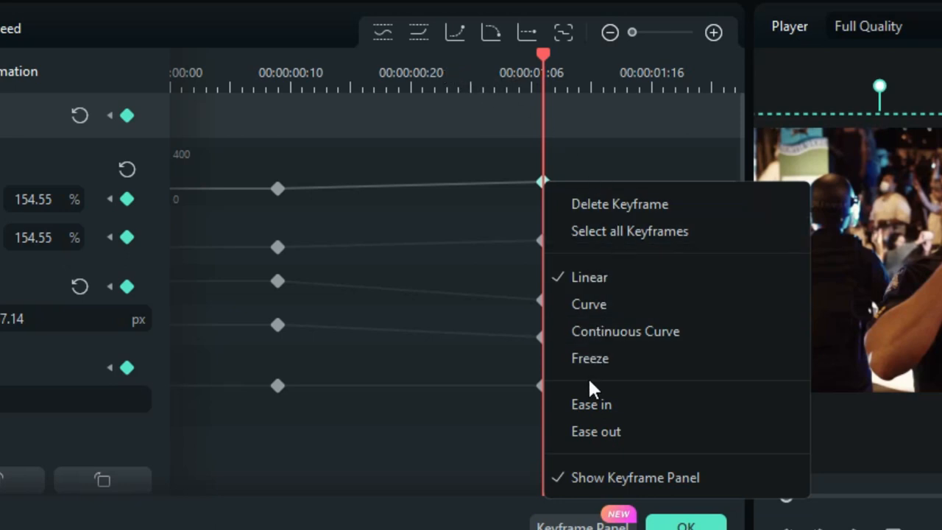
pyautogui.moveTo(596, 431)
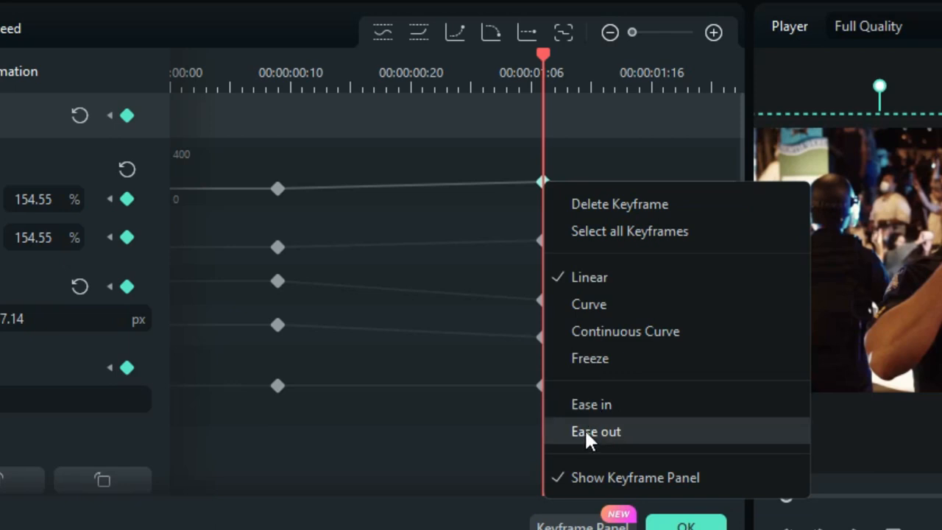
pyautogui.moveTo(589, 277)
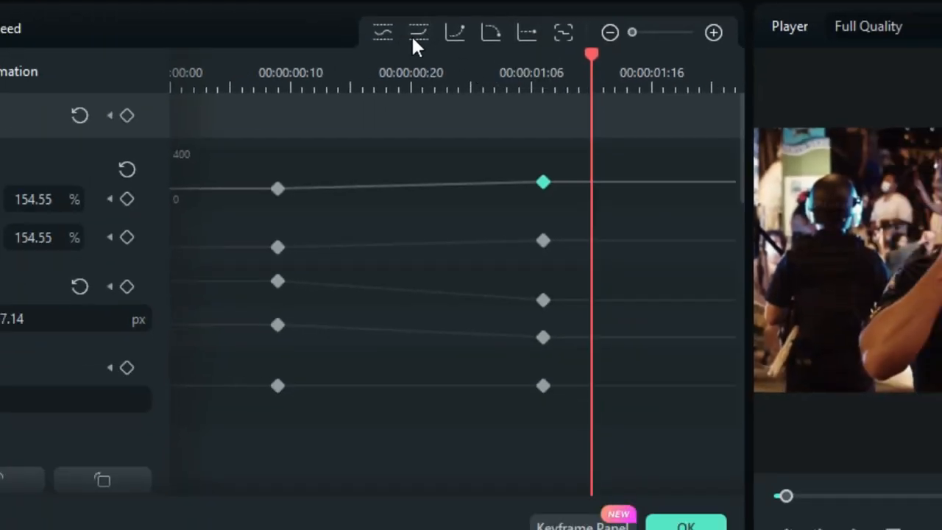
# Apply eased interpolation to the second Scale X keyframe from its right-click menu.
pyautogui.rightClick(543, 182)
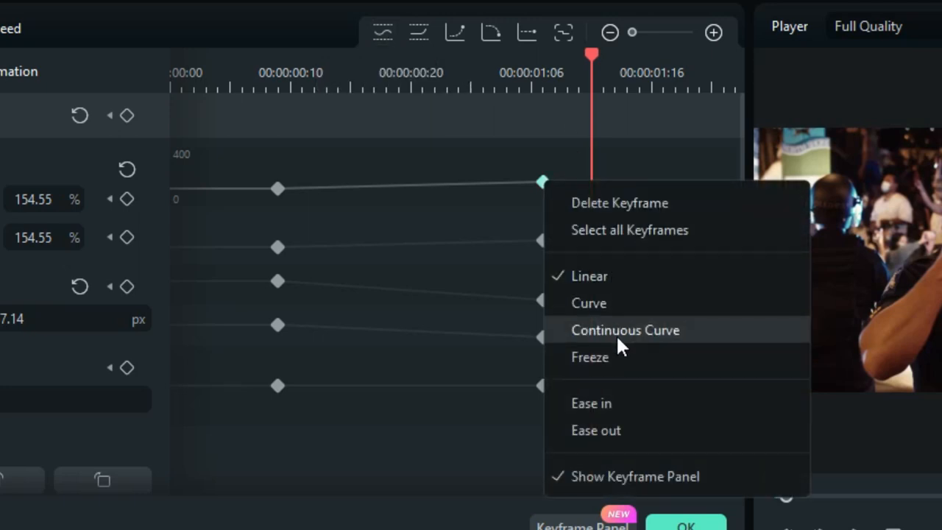
pyautogui.moveTo(603, 339)
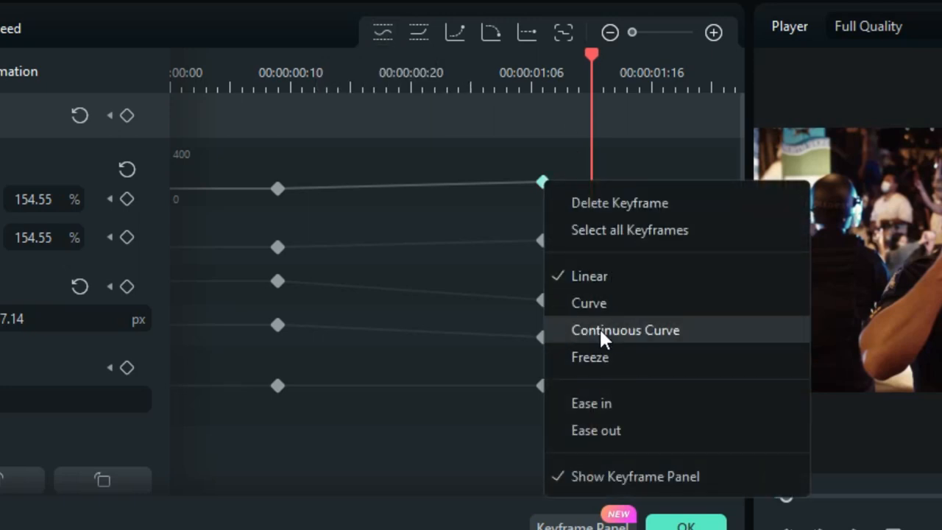
pyautogui.moveTo(596, 430)
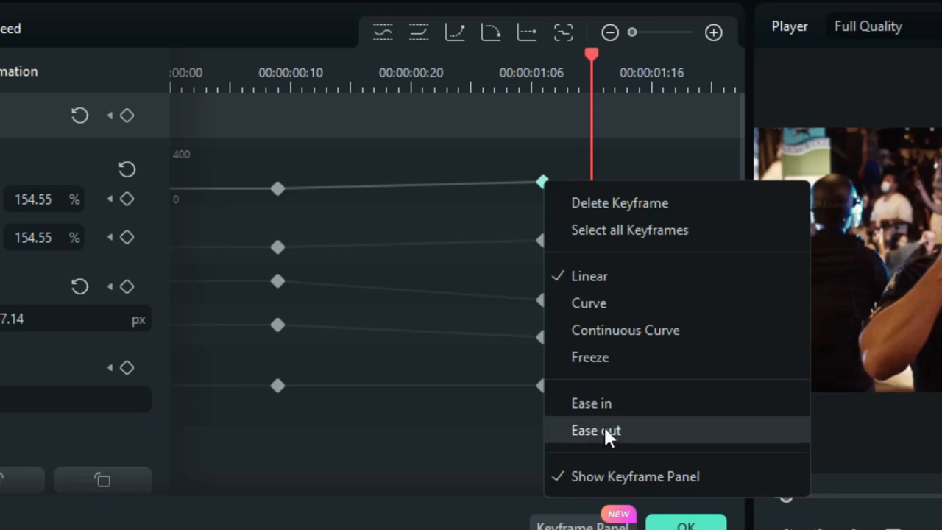
pyautogui.moveTo(541, 168)
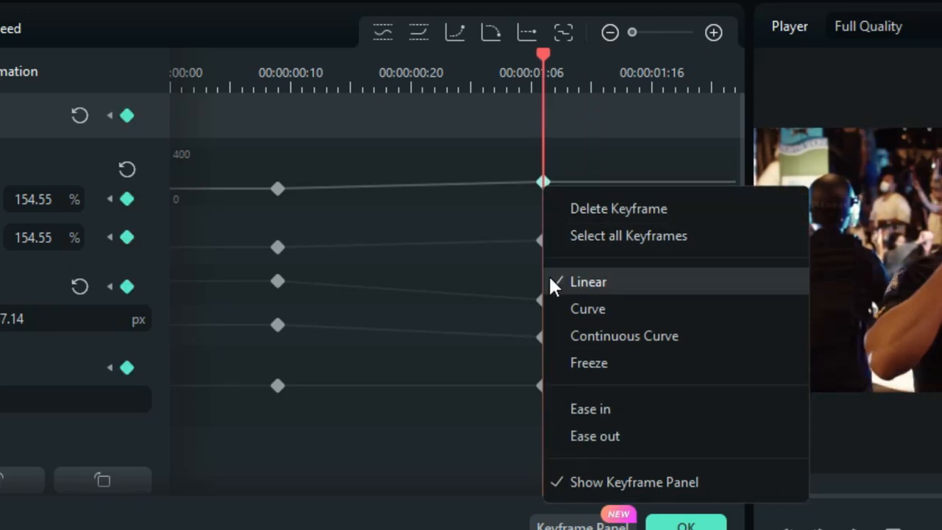
pyautogui.click(588, 282)
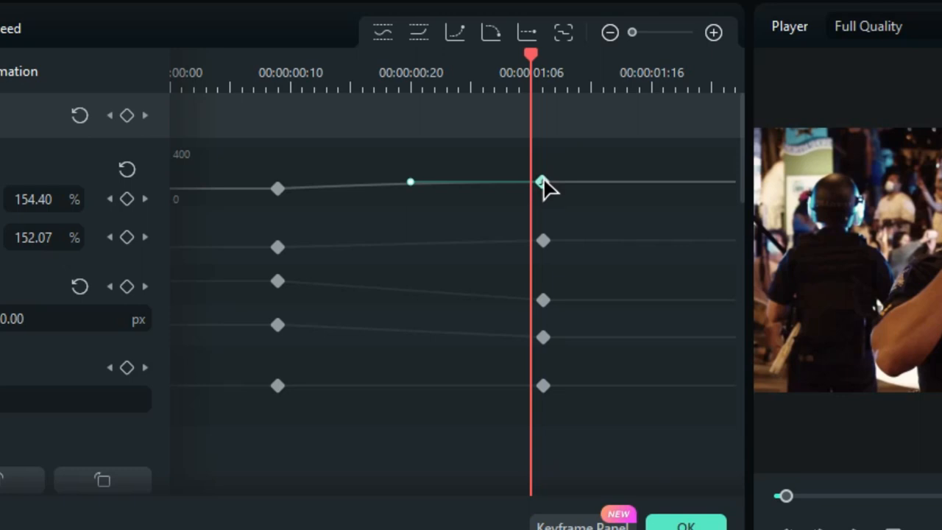
# Select all the police clip's keyframes and set their interpolation to Freeze.
pyautogui.rightClick(543, 182)
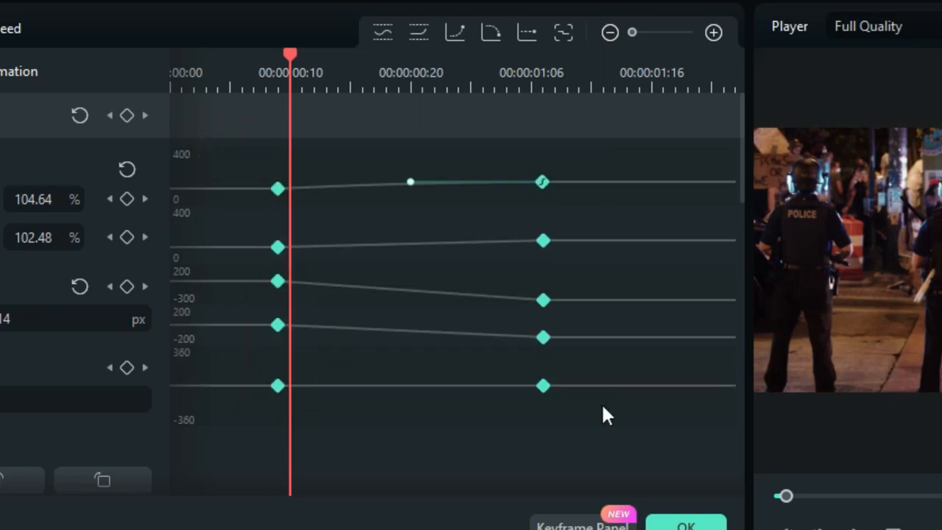
pyautogui.rightClick(542, 182)
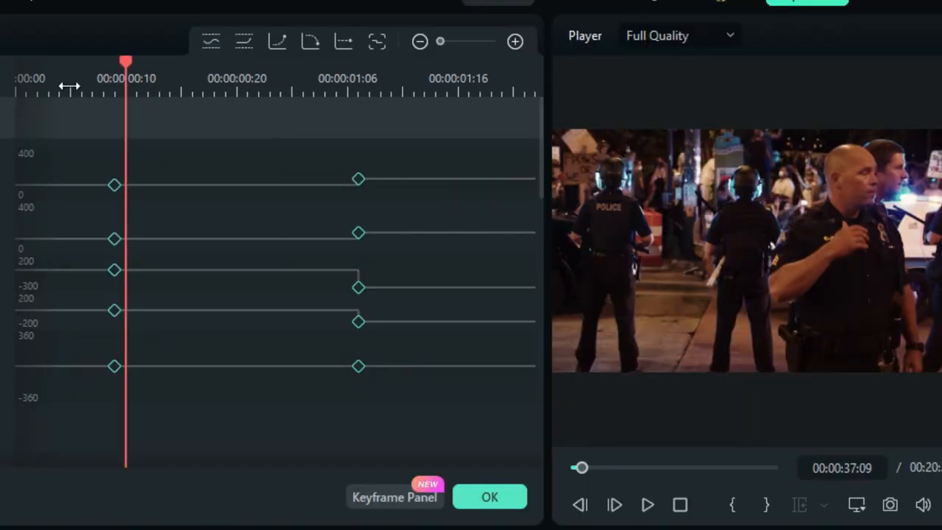
pyautogui.click(646, 505)
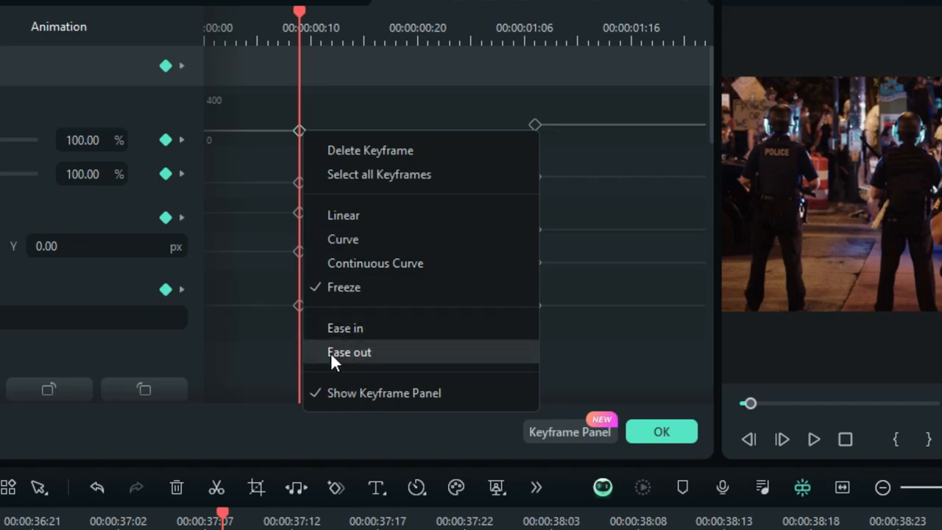
# Apply Ease out to the police clip's first scale keyframe.
pyautogui.click(349, 352)
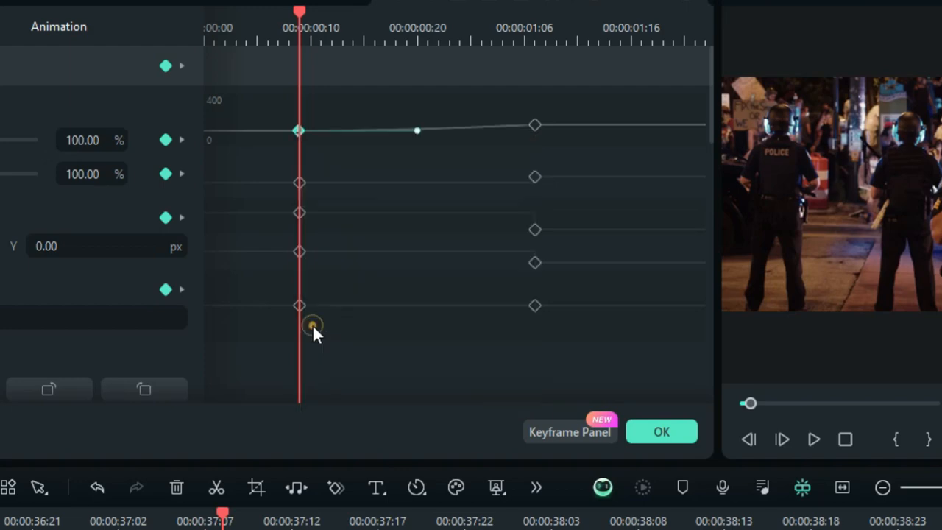
pyautogui.moveTo(535, 131)
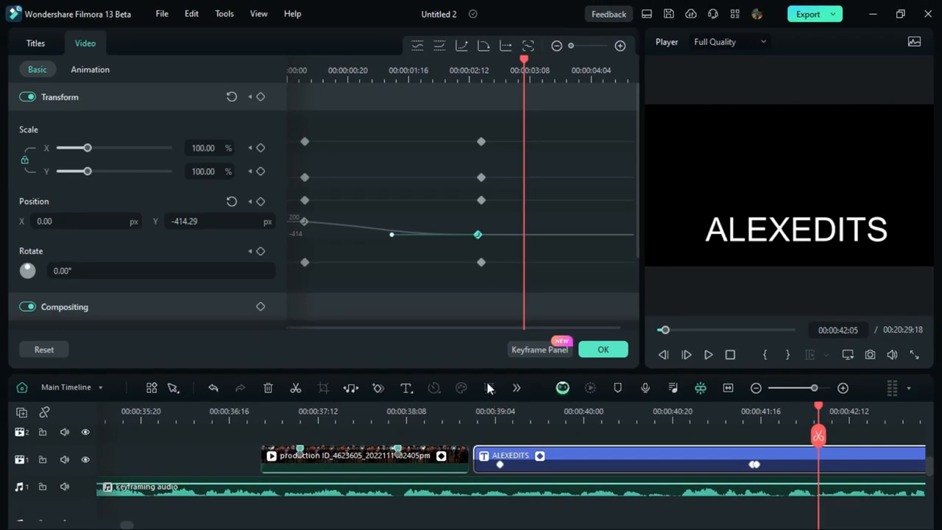
pyautogui.moveTo(414, 354)
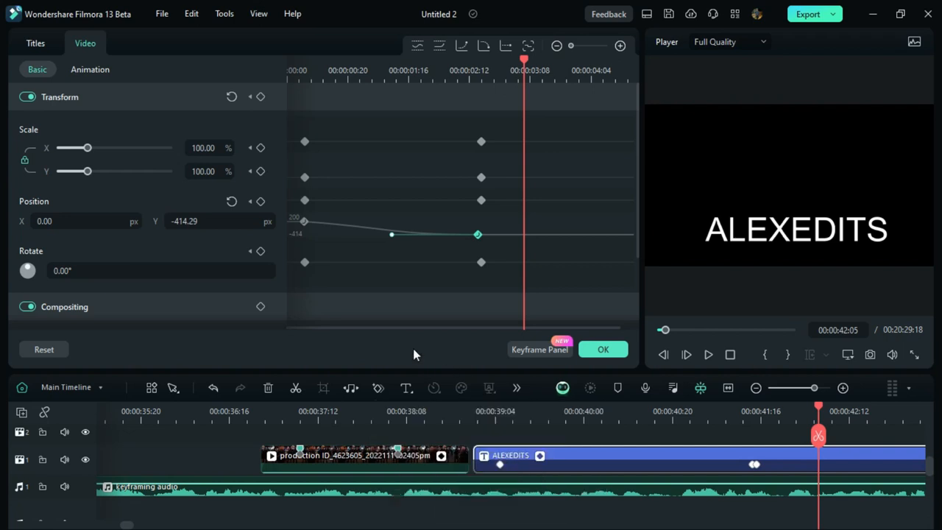